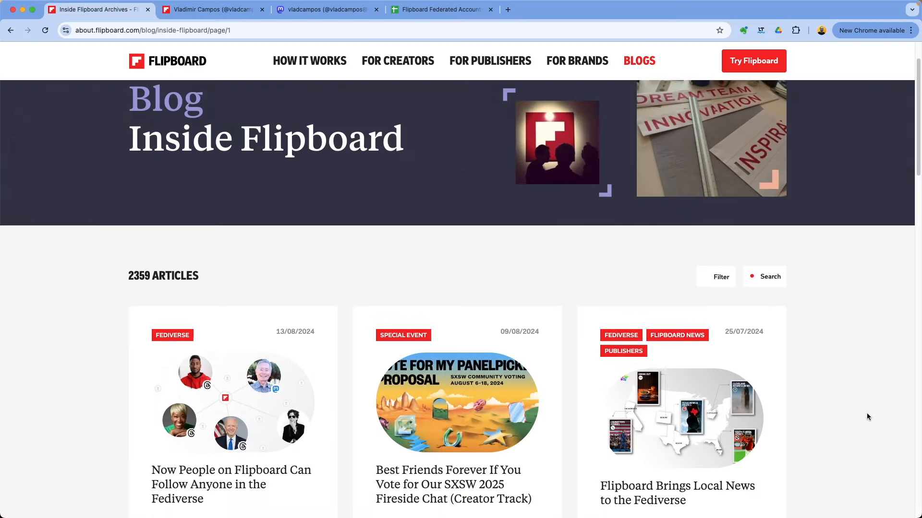
pyautogui.scroll(-3)
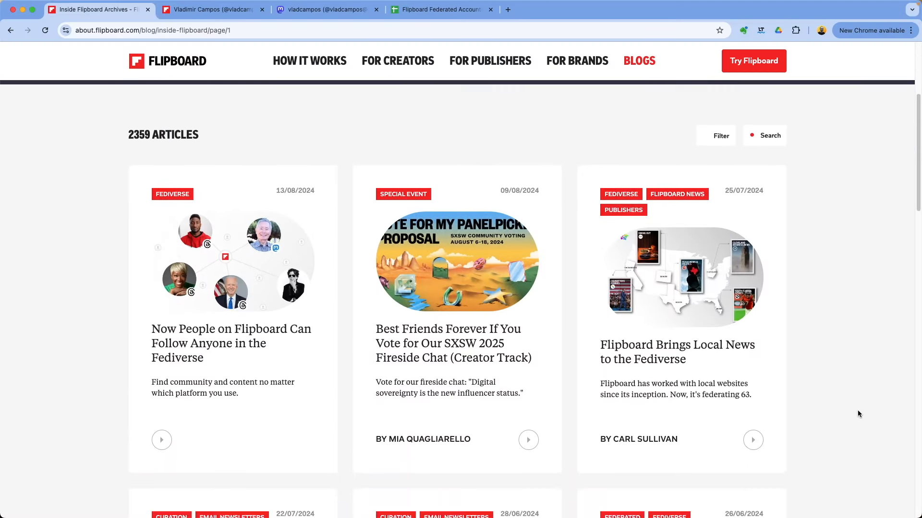
pyautogui.scroll(-3)
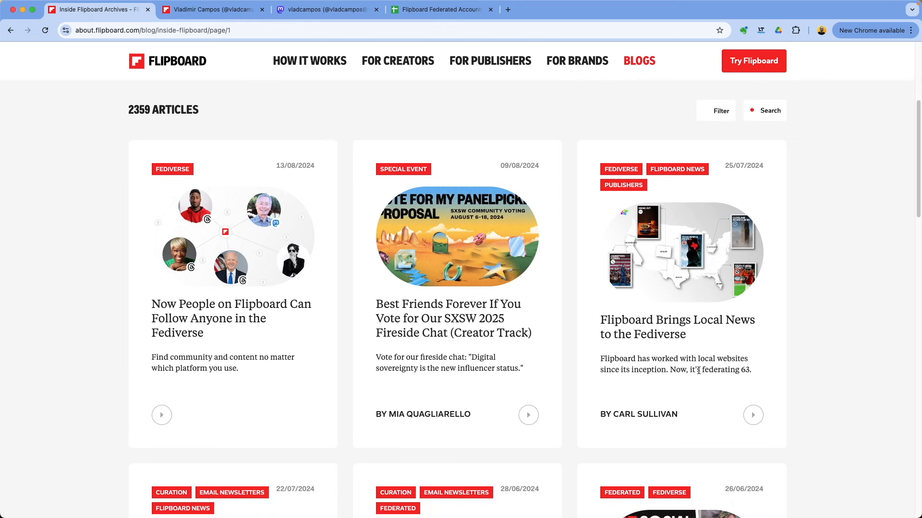
pyautogui.moveTo(310, 60)
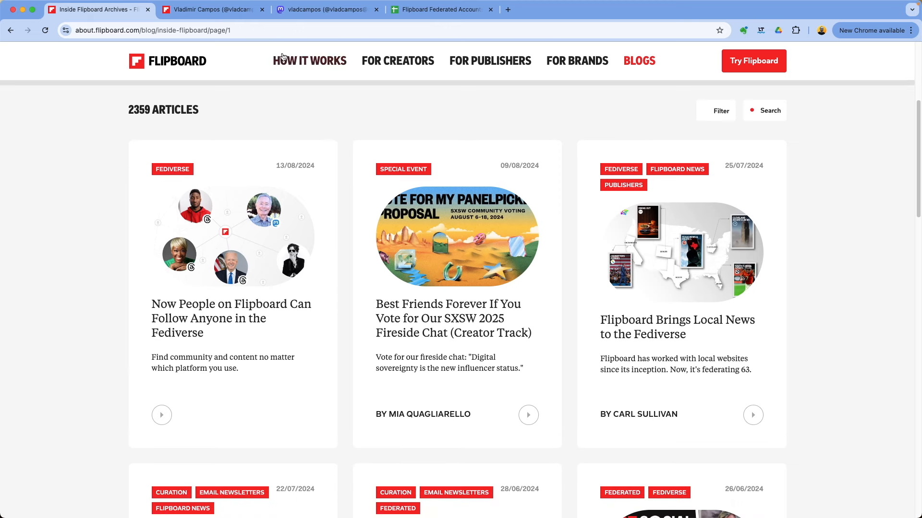
pyautogui.click(211, 9)
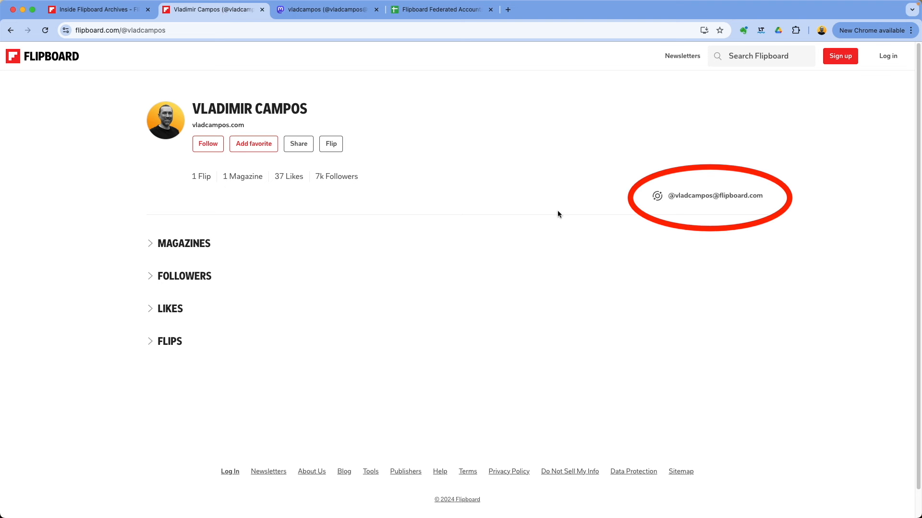
pyautogui.moveTo(671, 203)
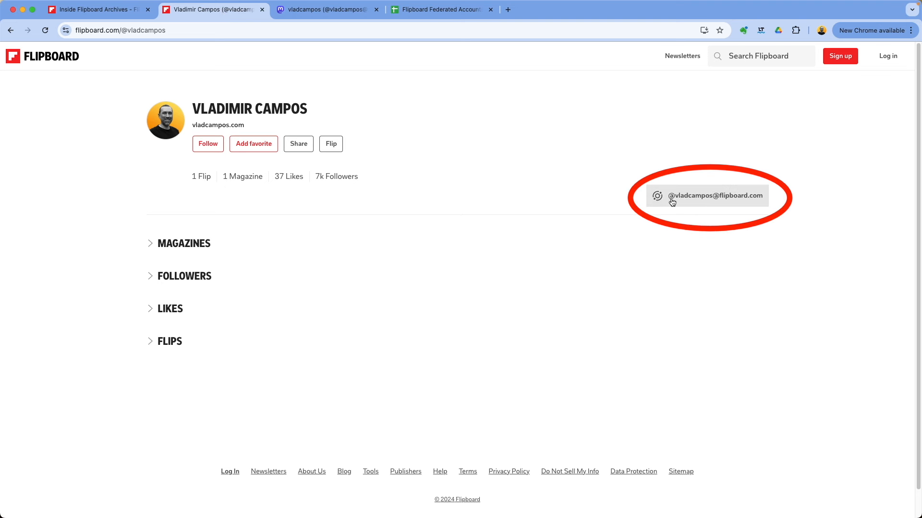
pyautogui.moveTo(700, 210)
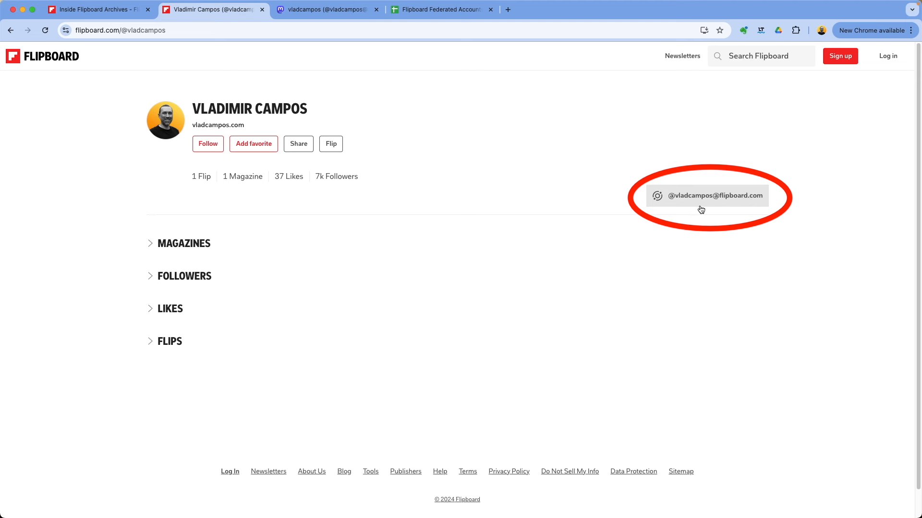
pyautogui.moveTo(716, 210)
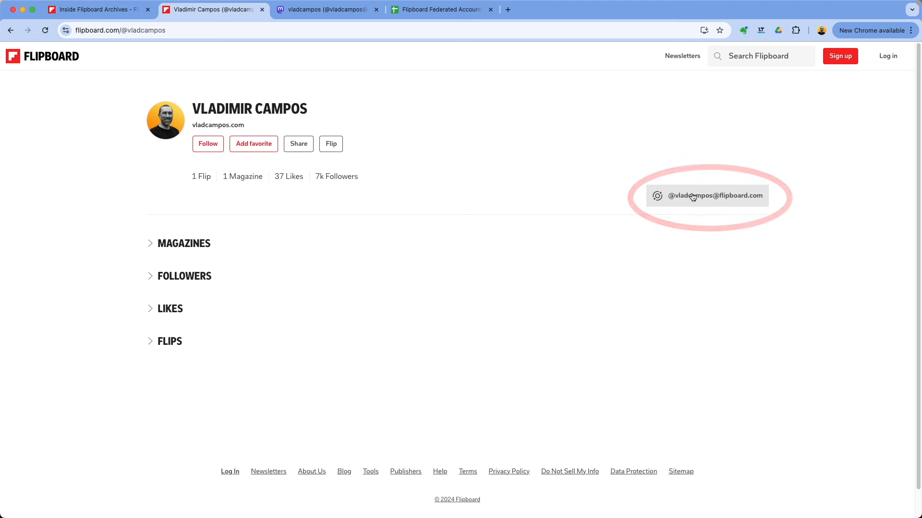
pyautogui.moveTo(454, 163)
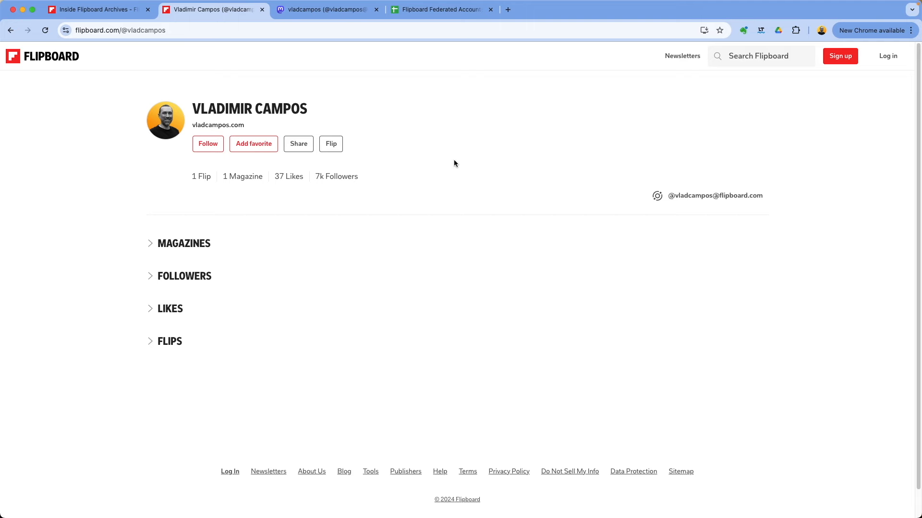
pyautogui.click(326, 10)
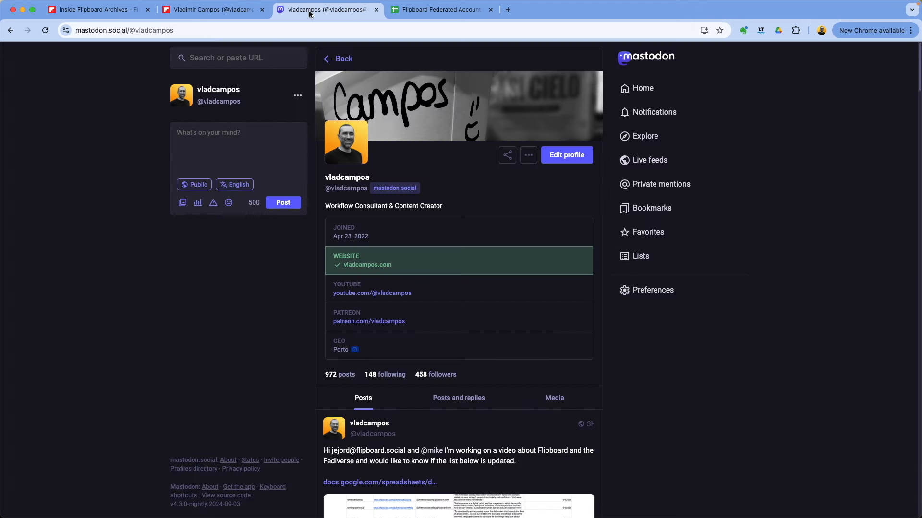
pyautogui.moveTo(381, 168)
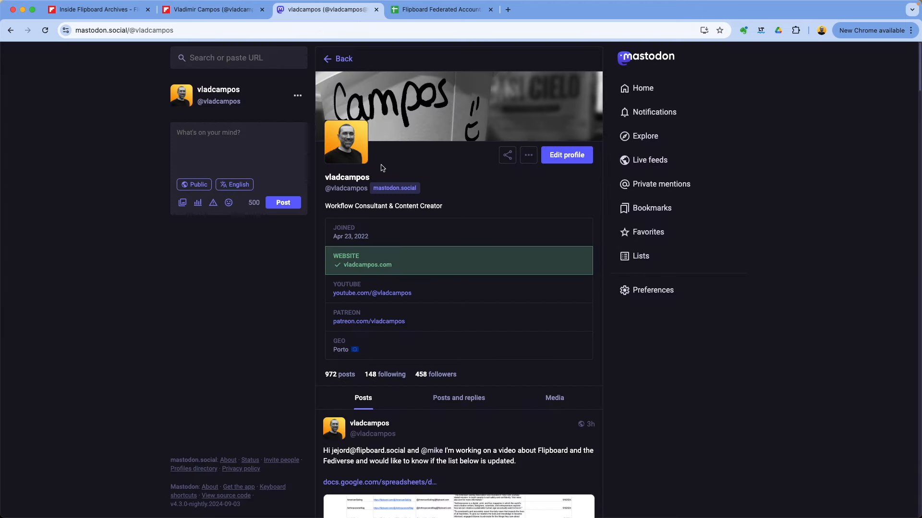
# Show the 'What's in a handle?' popup from the mastodon.social server badge.
pyautogui.click(393, 187)
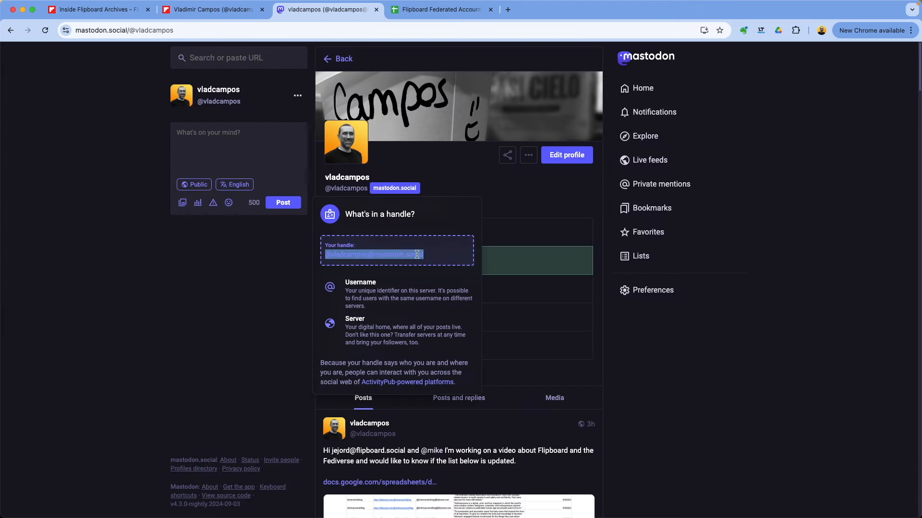
pyautogui.moveTo(433, 258)
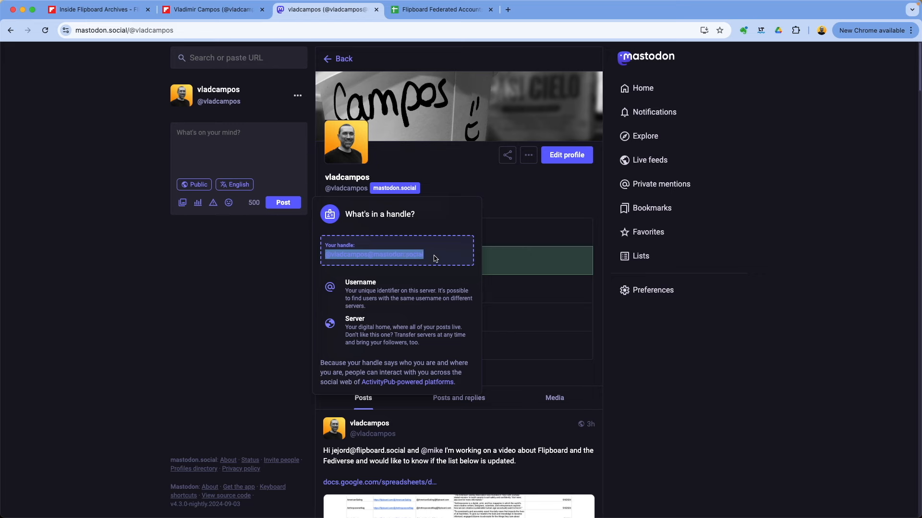
pyautogui.click(439, 10)
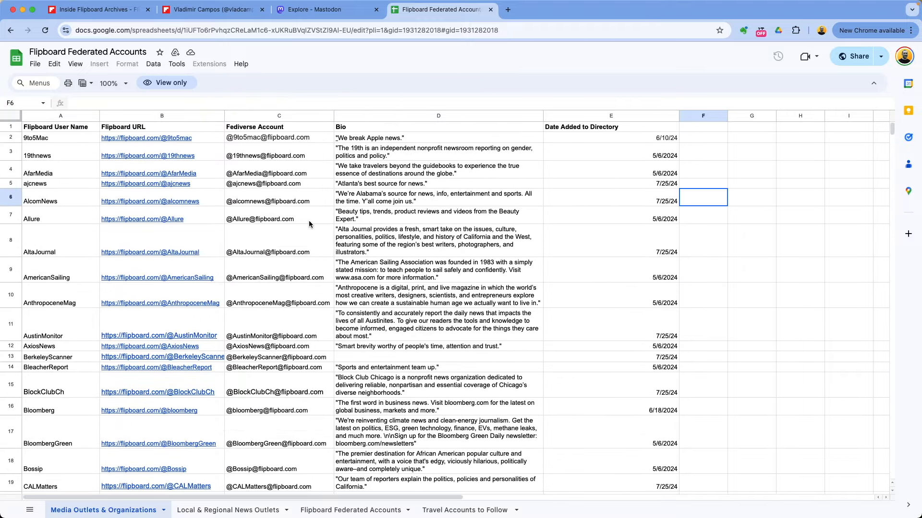
pyautogui.scroll(-3)
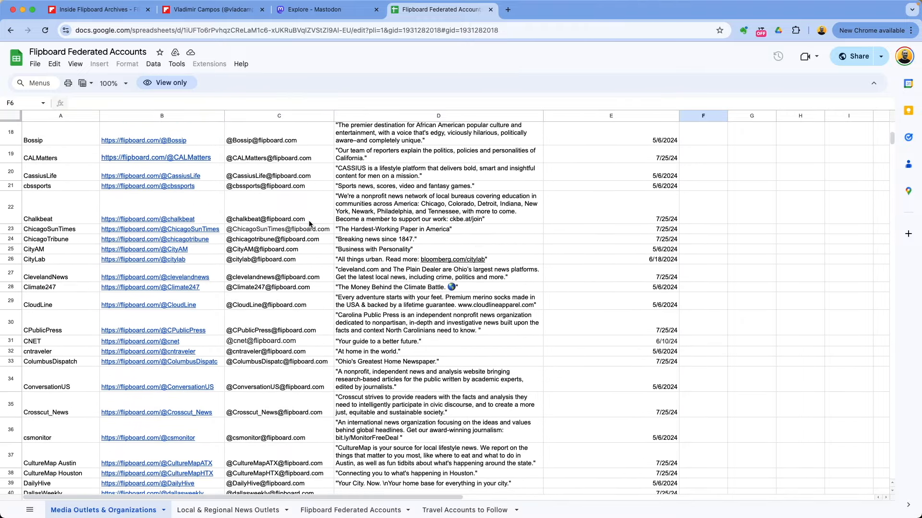
pyautogui.scroll(-3)
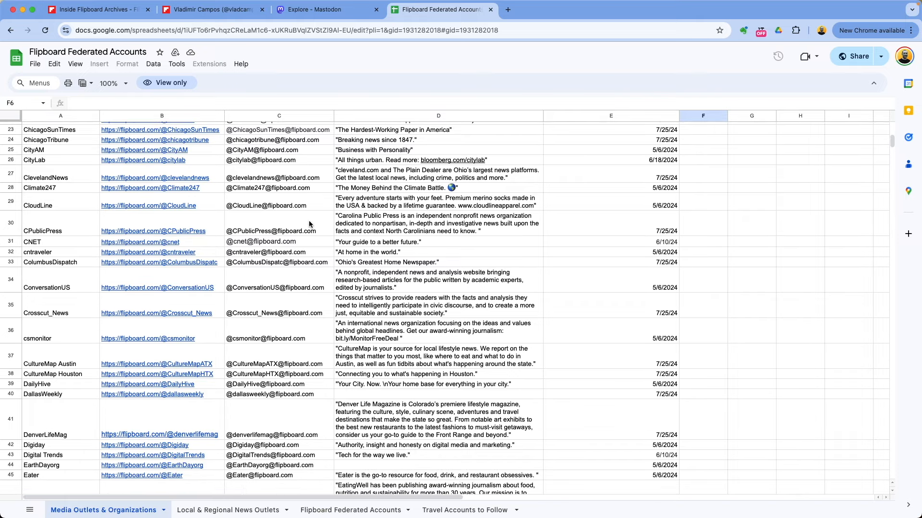
pyautogui.scroll(-3)
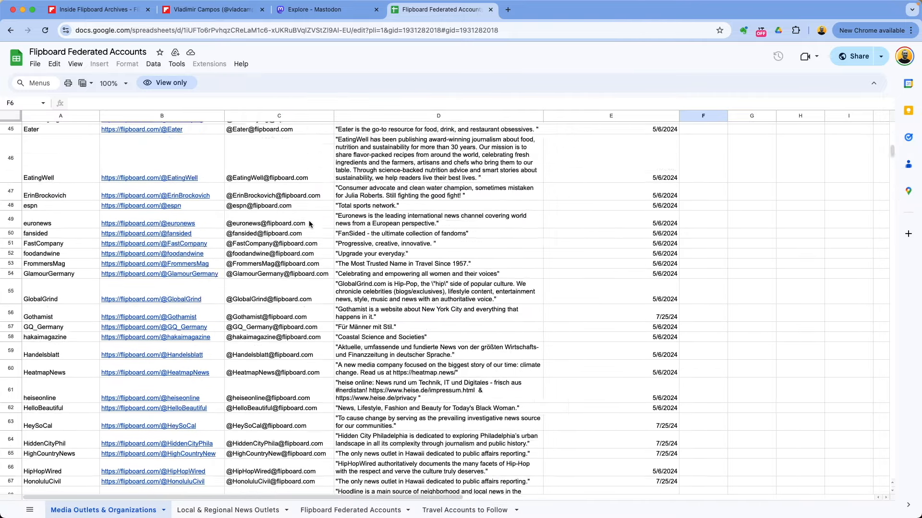
pyautogui.scroll(-3)
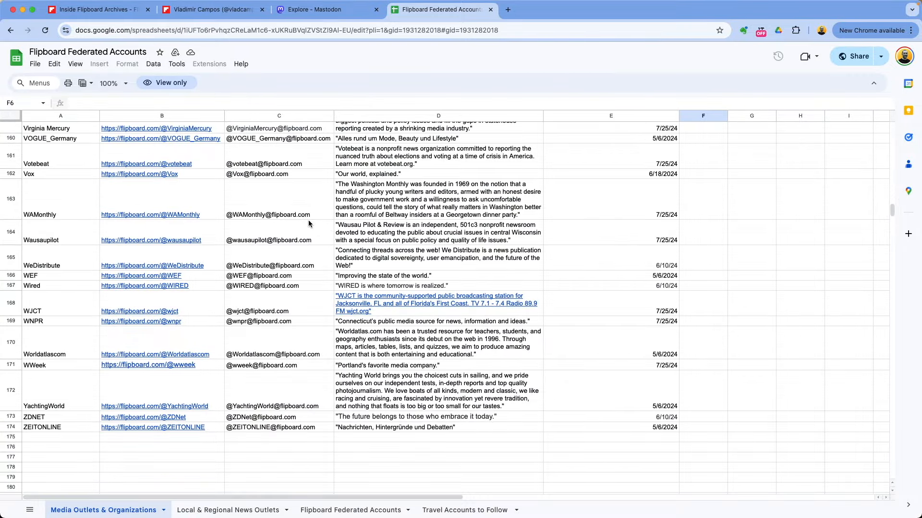
pyautogui.moveTo(304, 226)
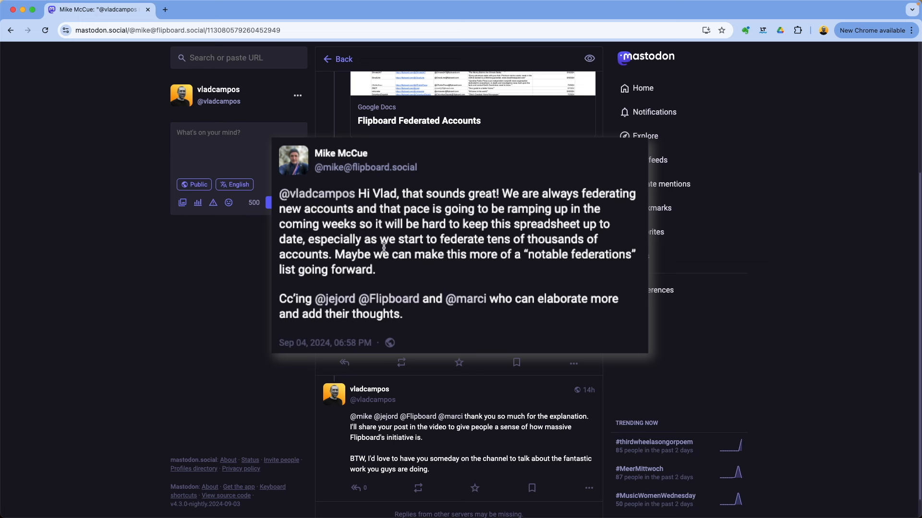
pyautogui.moveTo(423, 240)
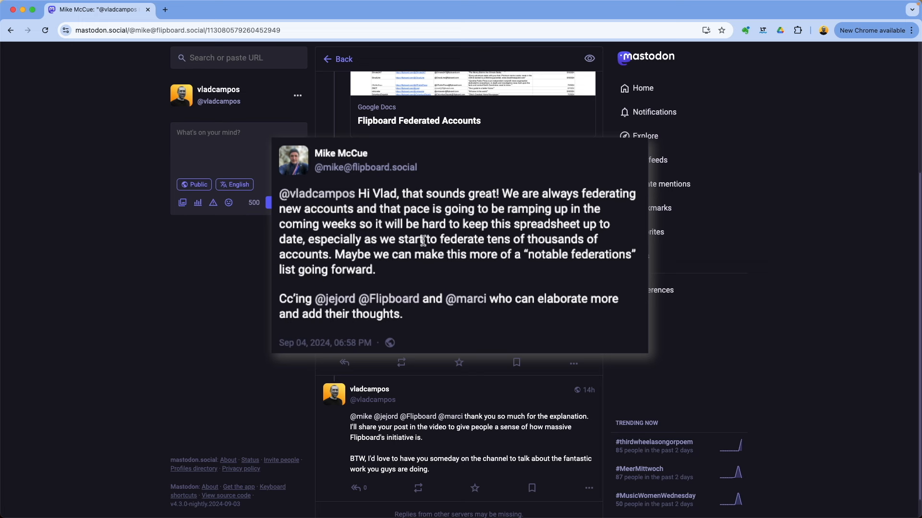
# Highlight Mike McCue's words about starting to federate tens of thousands of accounts.
pyautogui.moveTo(386, 239); pyautogui.dragTo(484, 239)
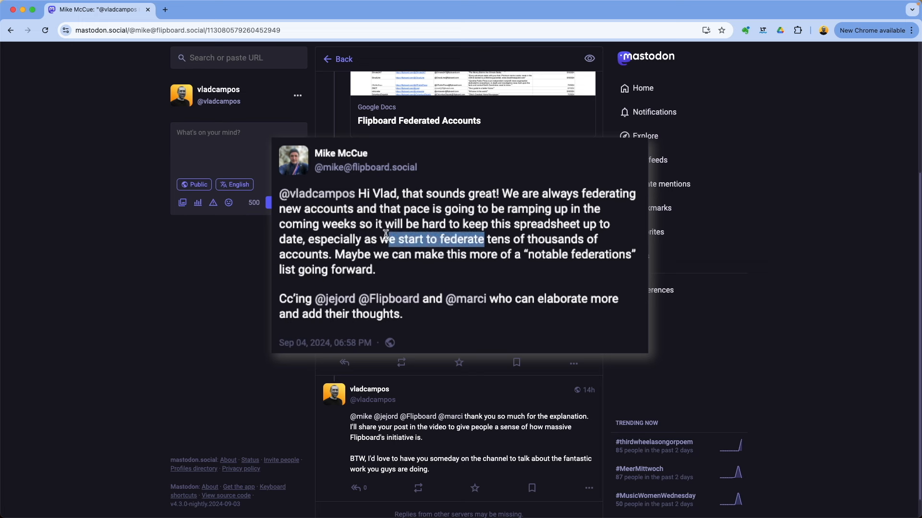
pyautogui.moveTo(389, 239); pyautogui.dragTo(330, 254)
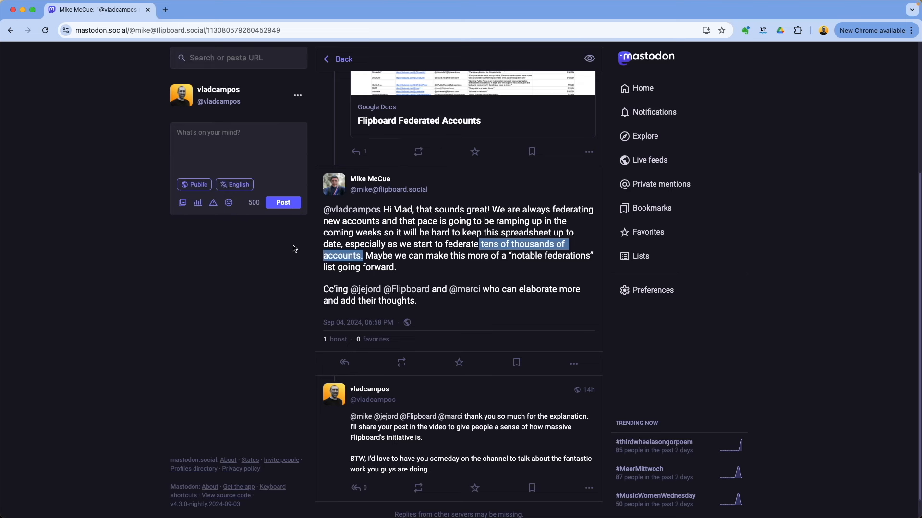
pyautogui.scroll(-3)
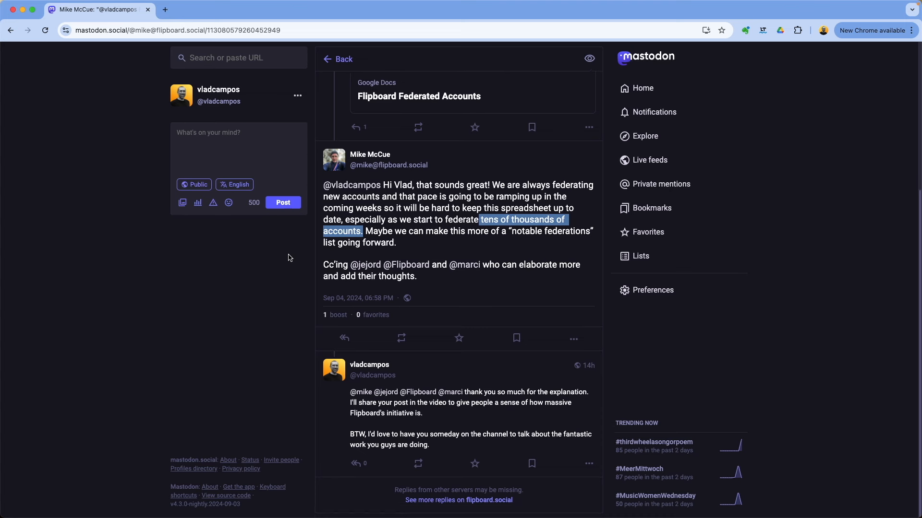
pyautogui.moveTo(320, 398)
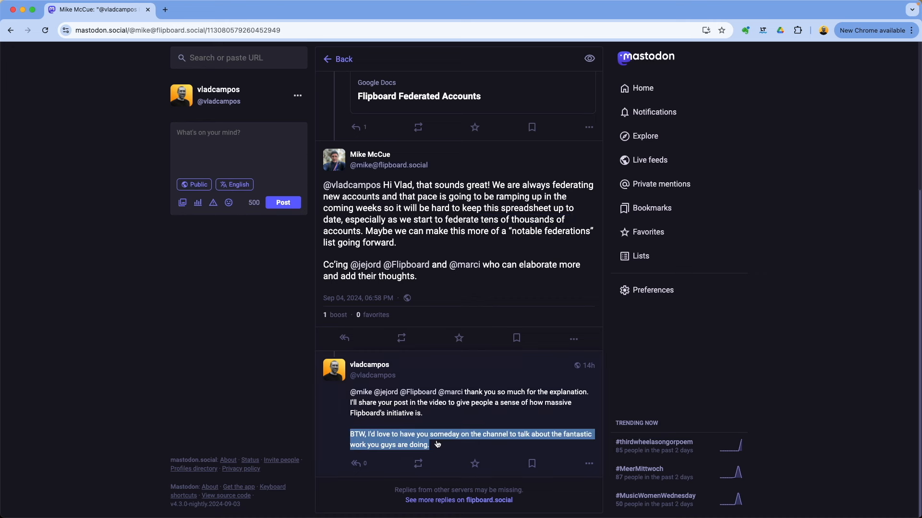
pyautogui.moveTo(261, 384)
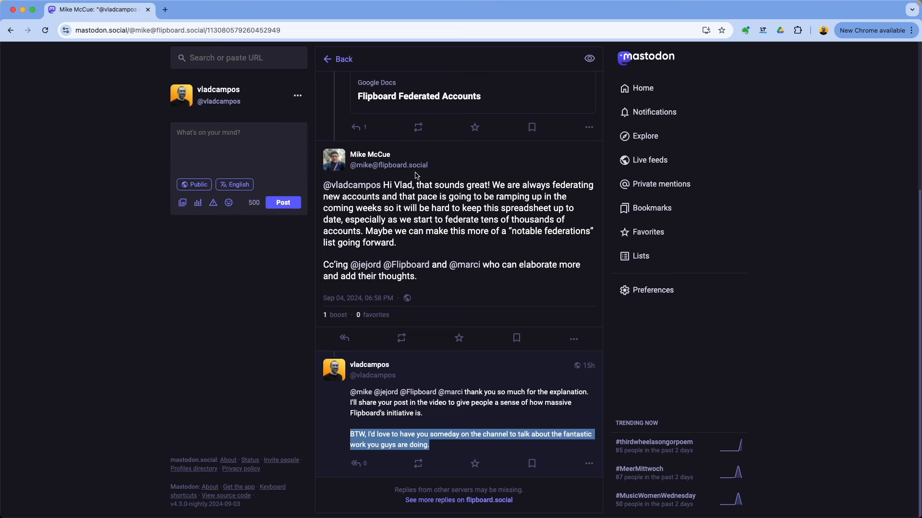
pyautogui.moveTo(400, 177)
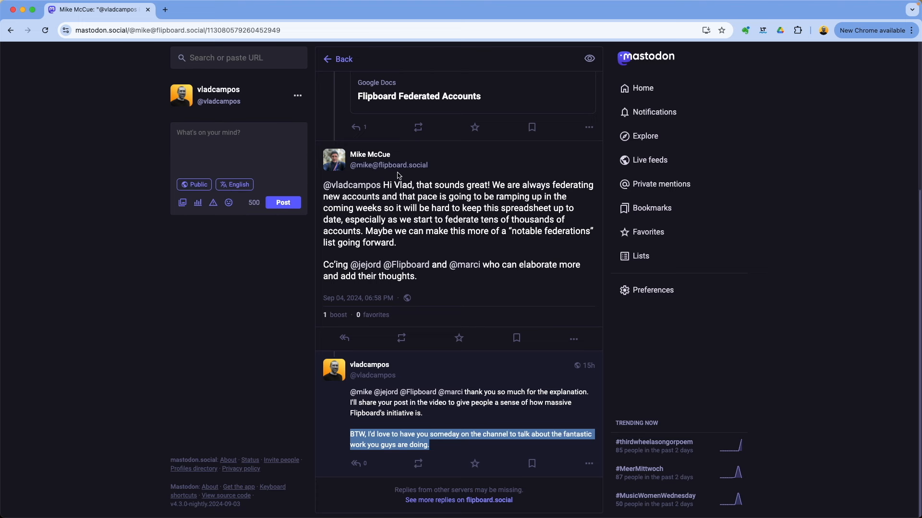
pyautogui.moveTo(397, 174)
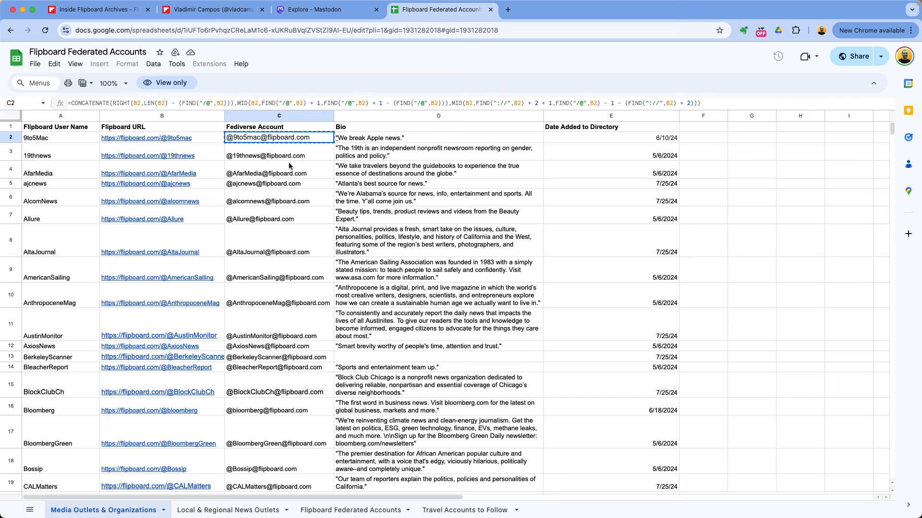
pyautogui.moveTo(281, 147)
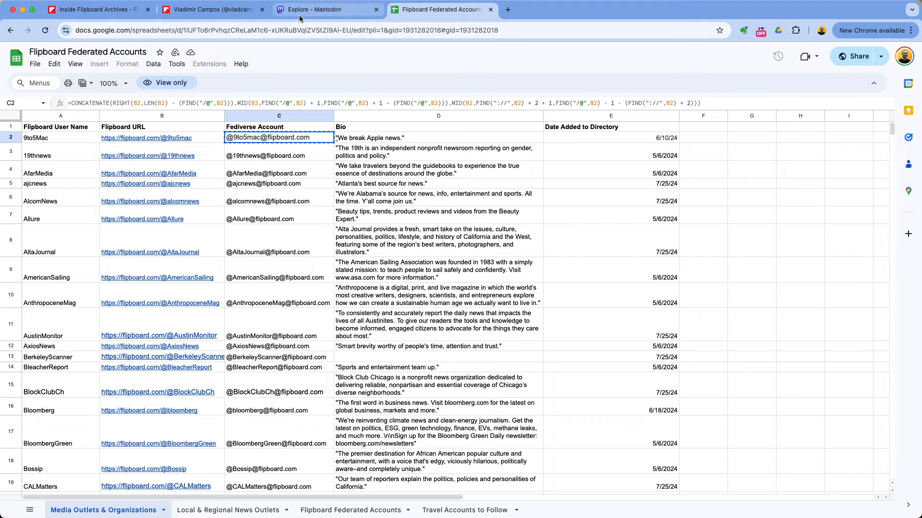
pyautogui.click(326, 9)
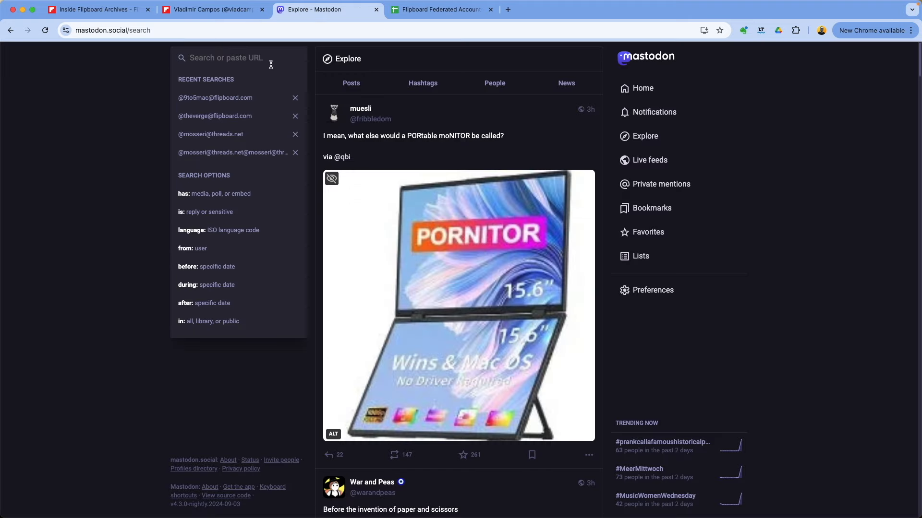
pyautogui.write('@9to5mac@flipboard.com')
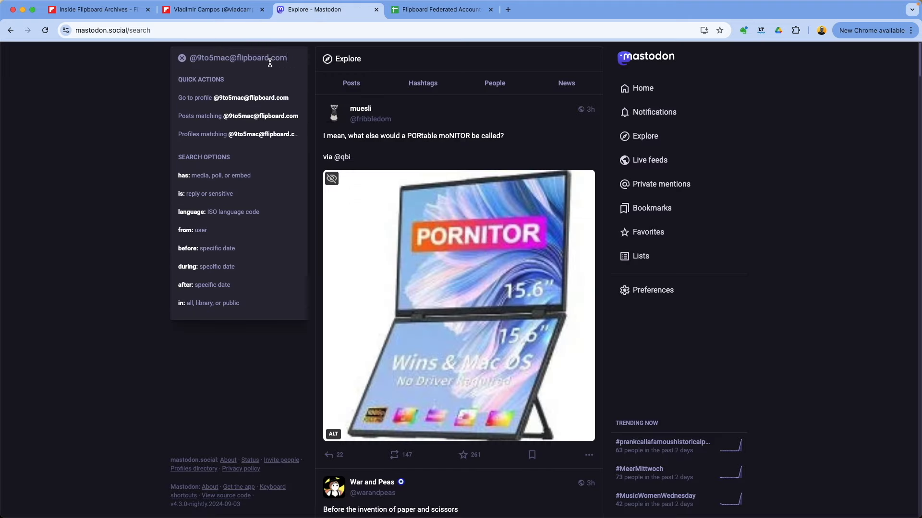
pyautogui.press('Enter')
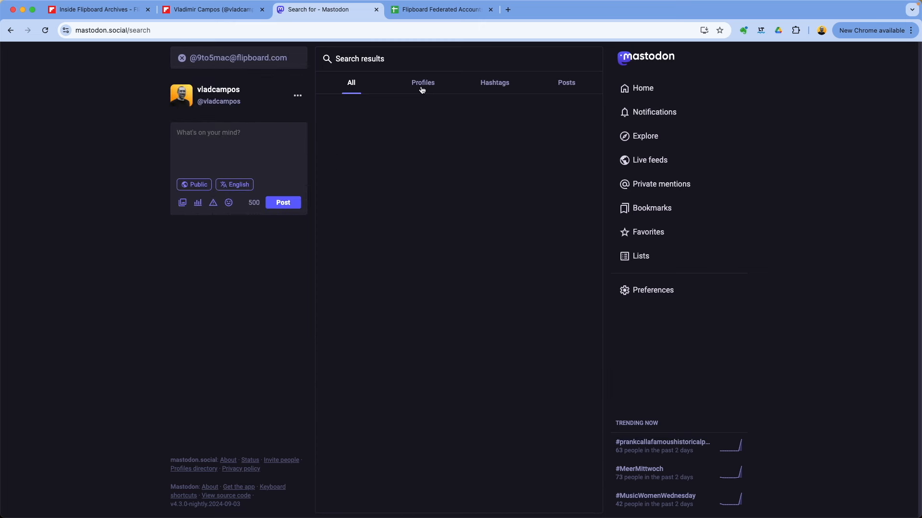
pyautogui.click(422, 83)
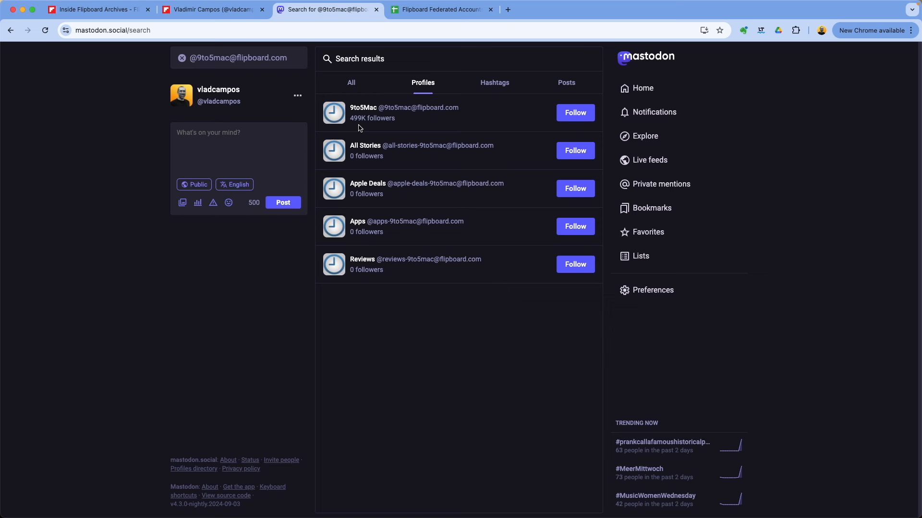
# Follow 9to5Mac, look through its profile posts, and move to its Flipboard page.
pyautogui.click(575, 112)
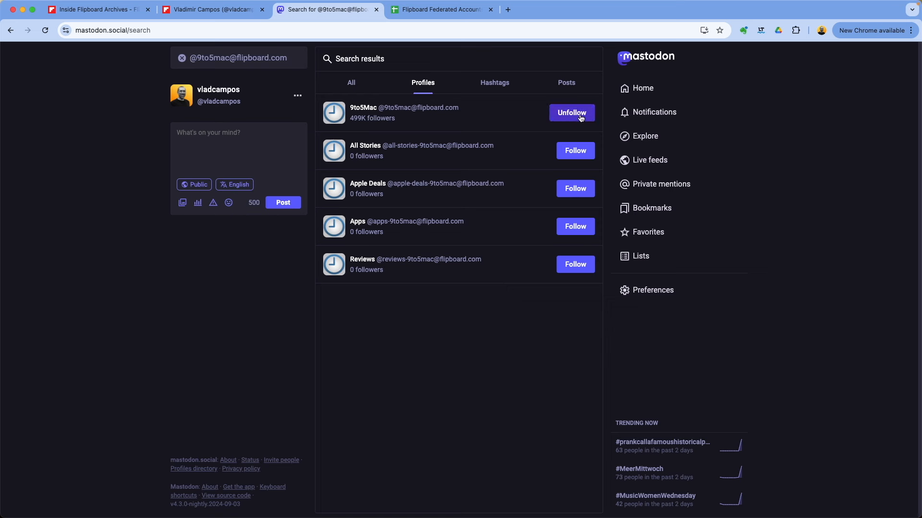
pyautogui.click(363, 107)
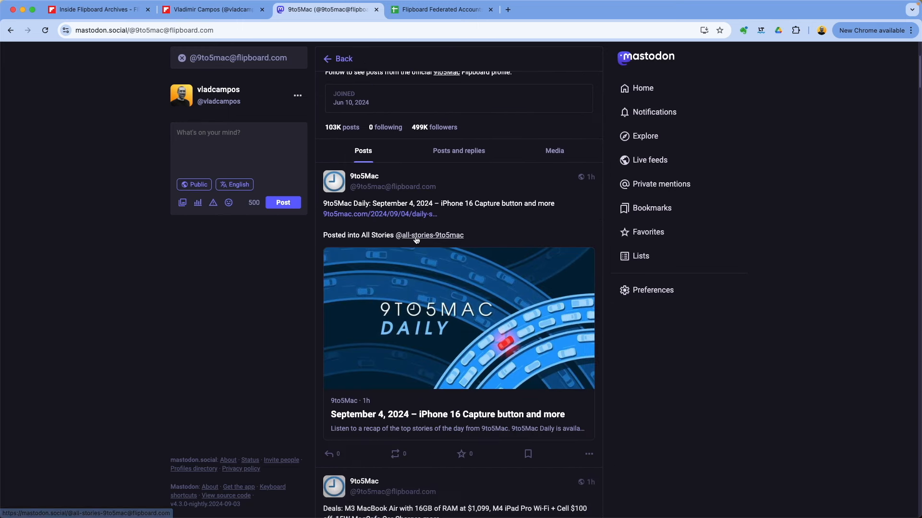
pyautogui.scroll(-3)
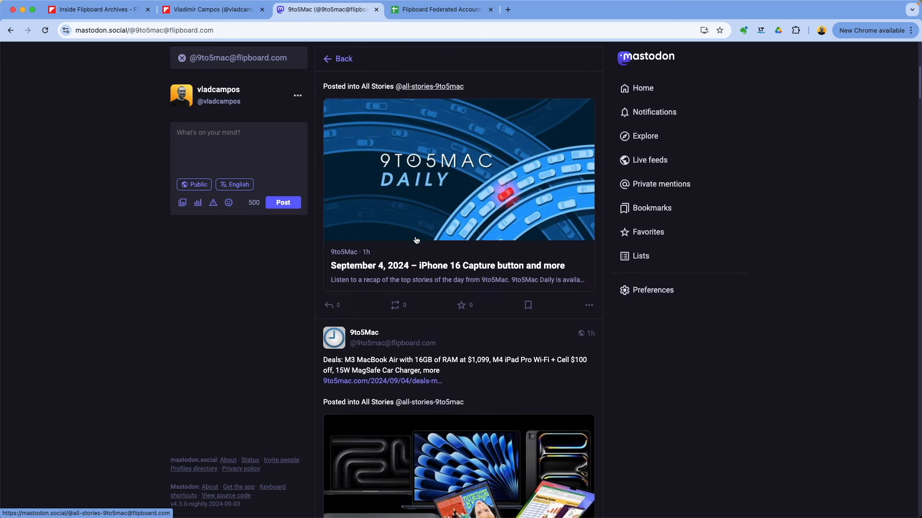
pyautogui.scroll(-3)
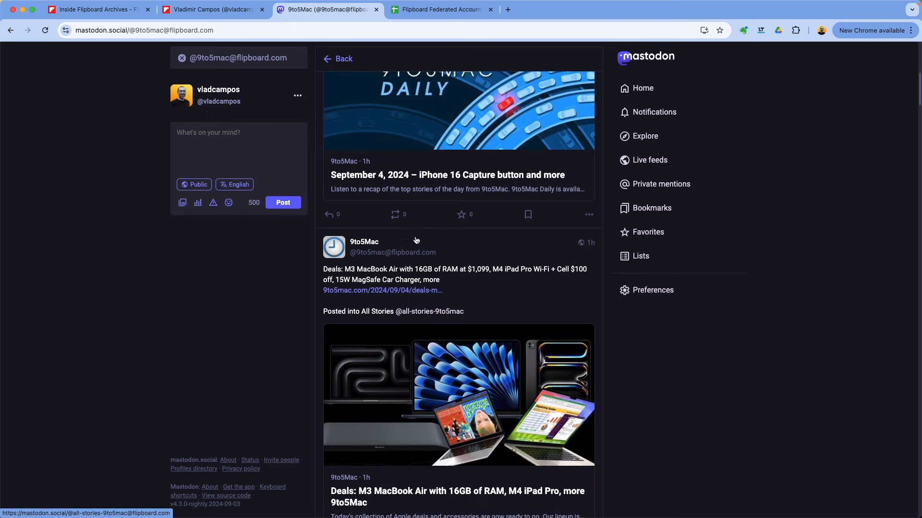
pyautogui.click(211, 9)
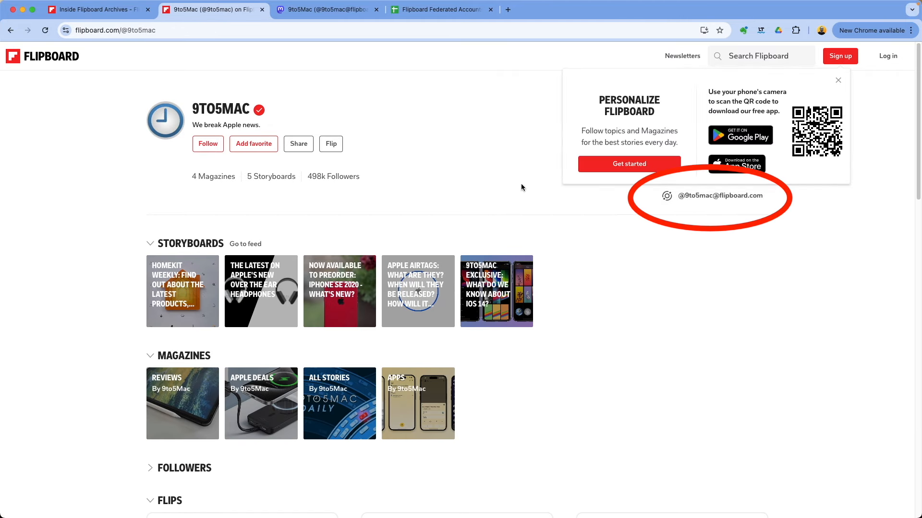
# Dismiss the Personalize Flipboard popup to reveal 9to5Mac's profile and fediverse handle.
pyautogui.click(837, 80)
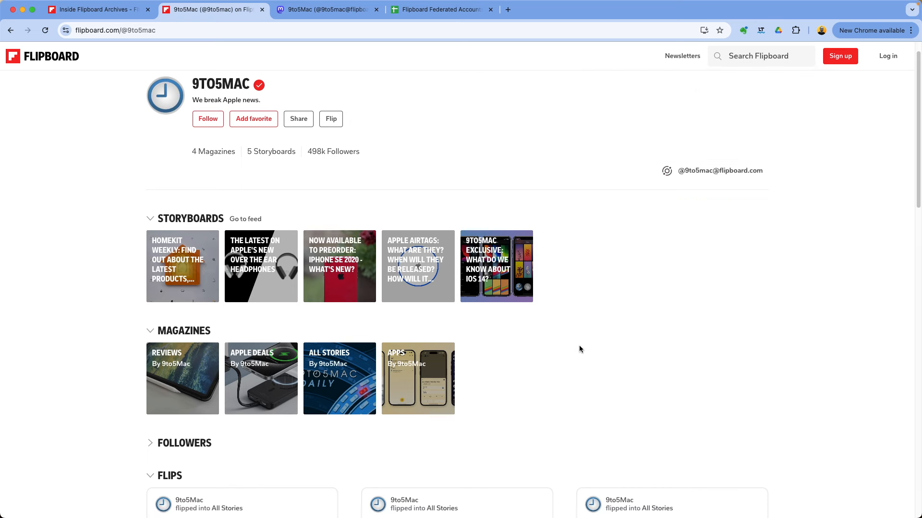
pyautogui.scroll(-3)
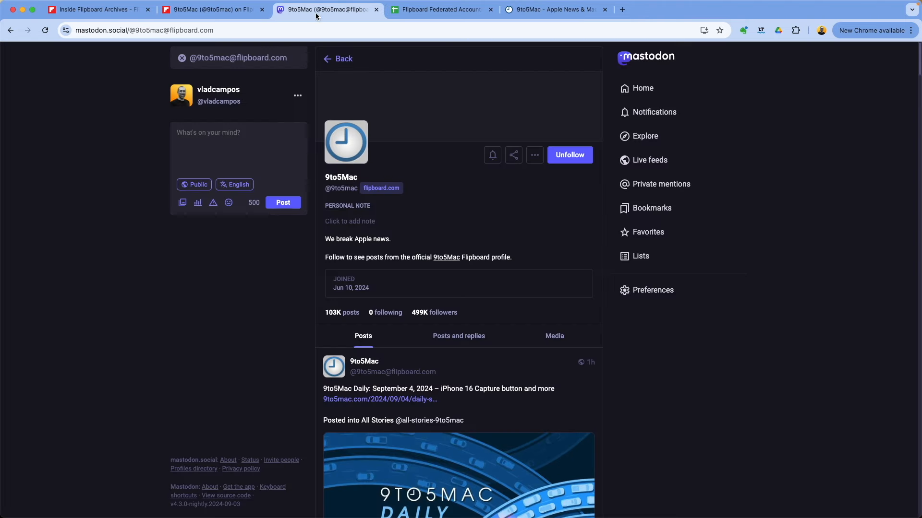
# Scroll through 9to5Mac's recent posts in Mastodon.
pyautogui.scroll(-3)
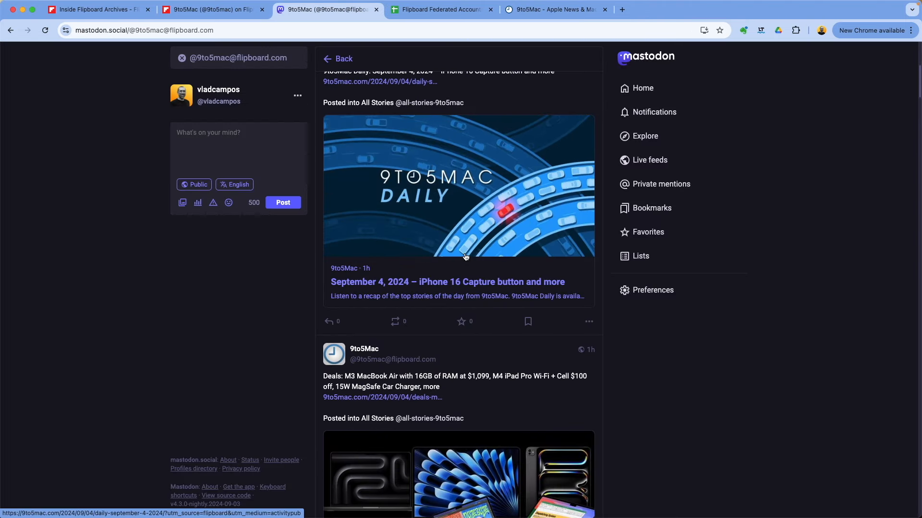
pyautogui.scroll(-3)
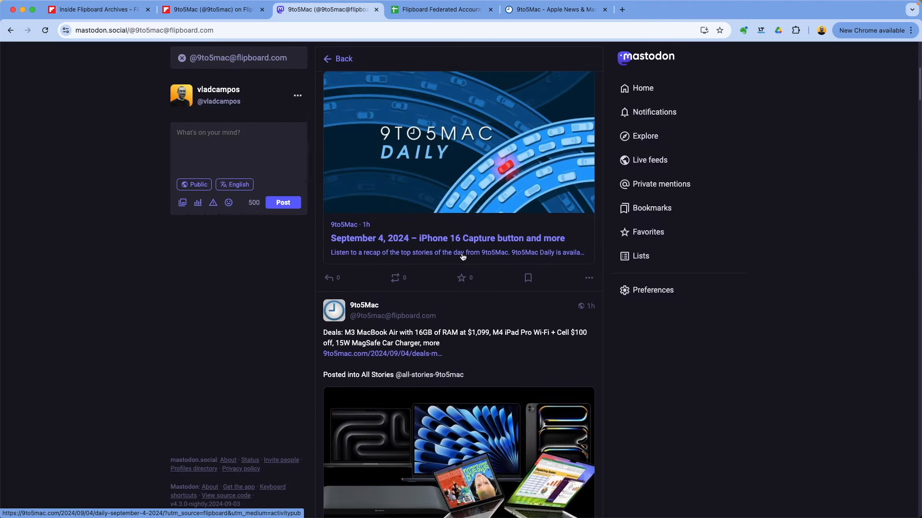
pyautogui.scroll(-3)
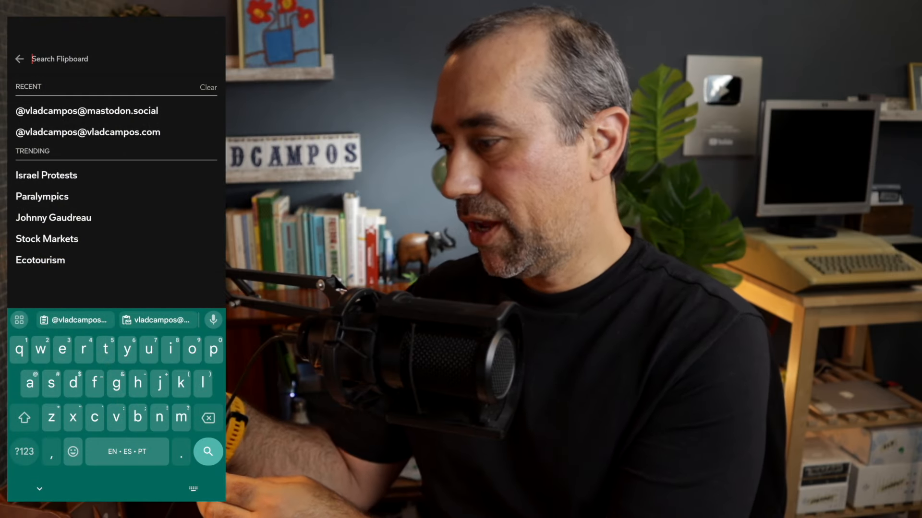
pyautogui.click(87, 110)
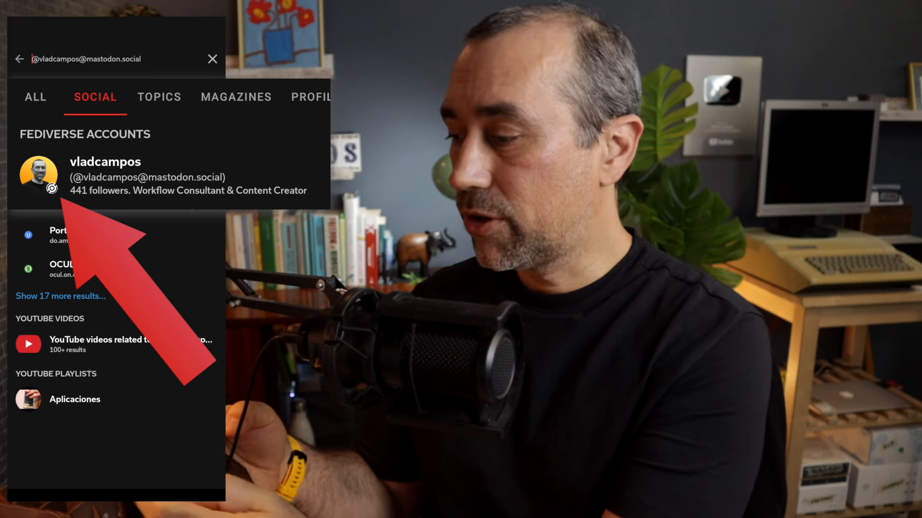
pyautogui.click(106, 177)
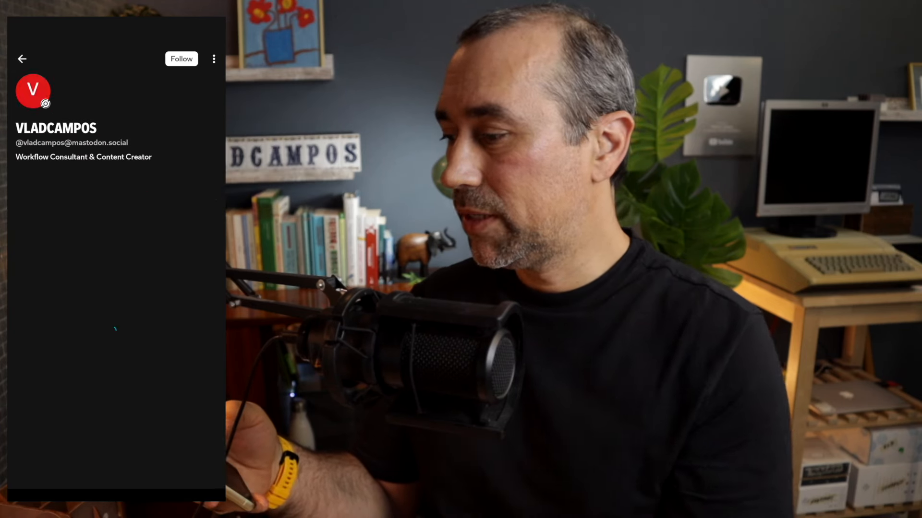